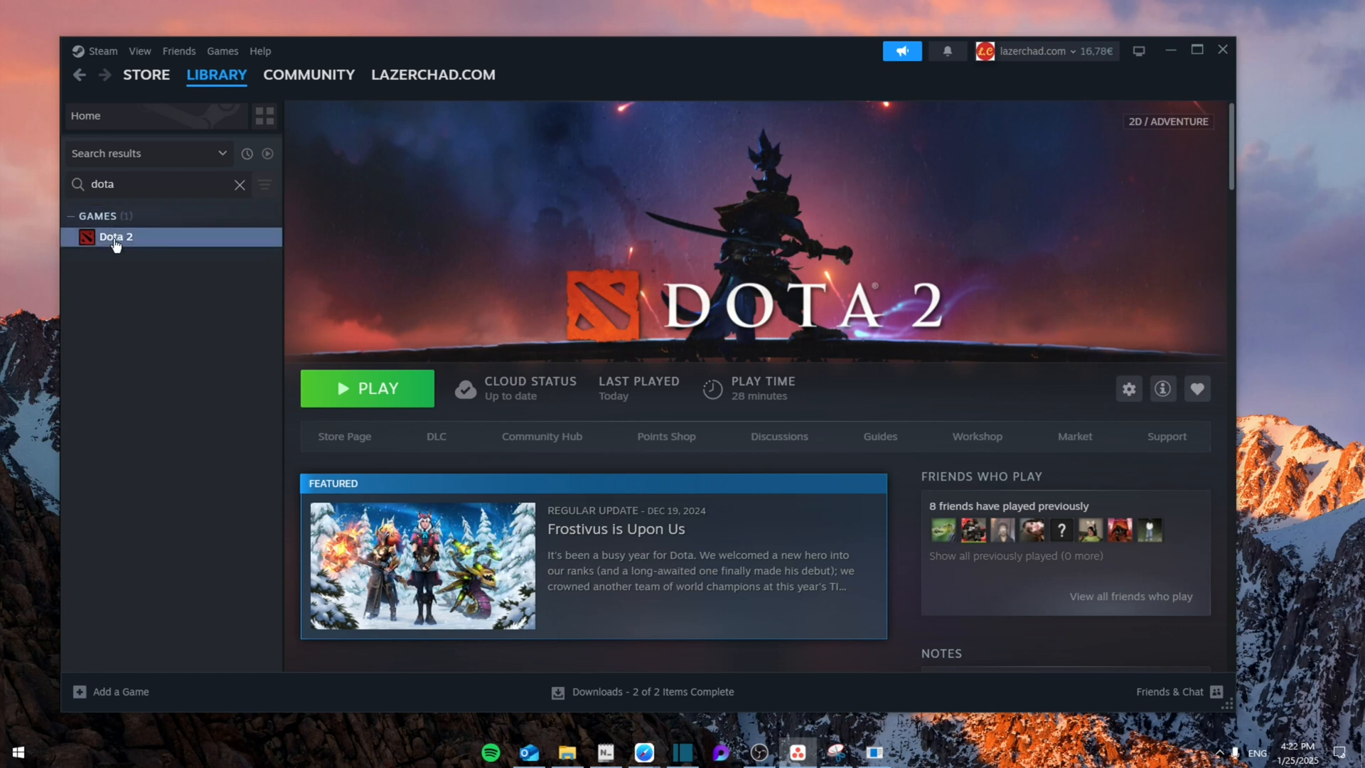
Paste '-high -map -nohltv' into Dota 2's Launch Options in Steam Properties
left_click(1129, 388)
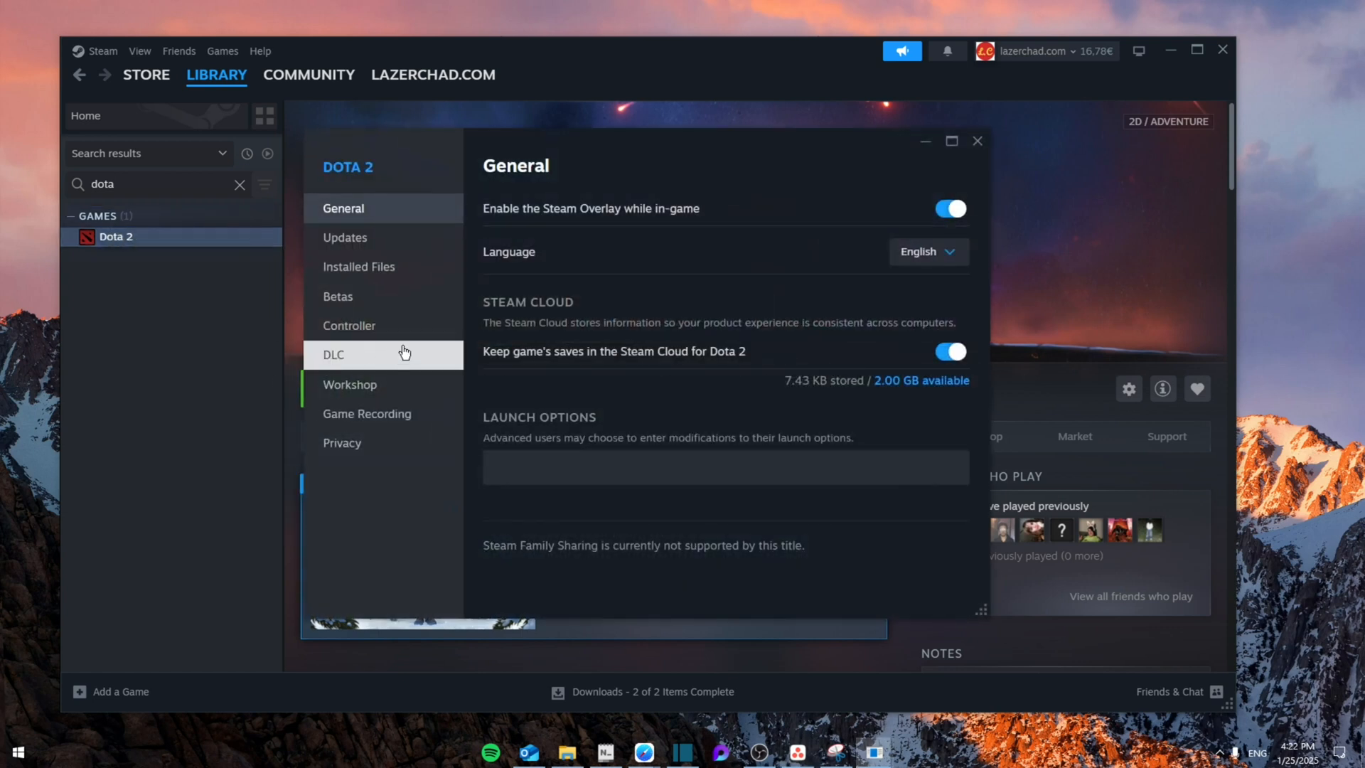
left_click(725, 467)
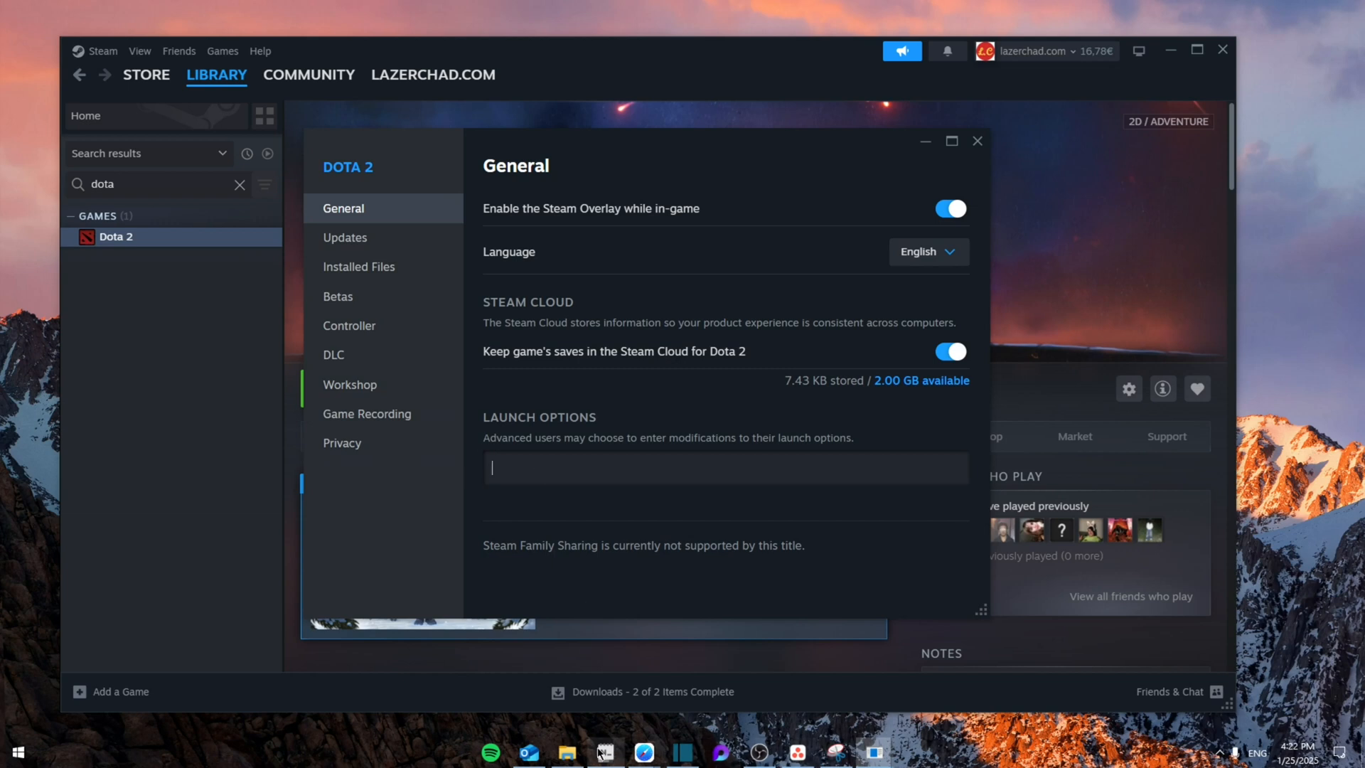
left_click(604, 751)
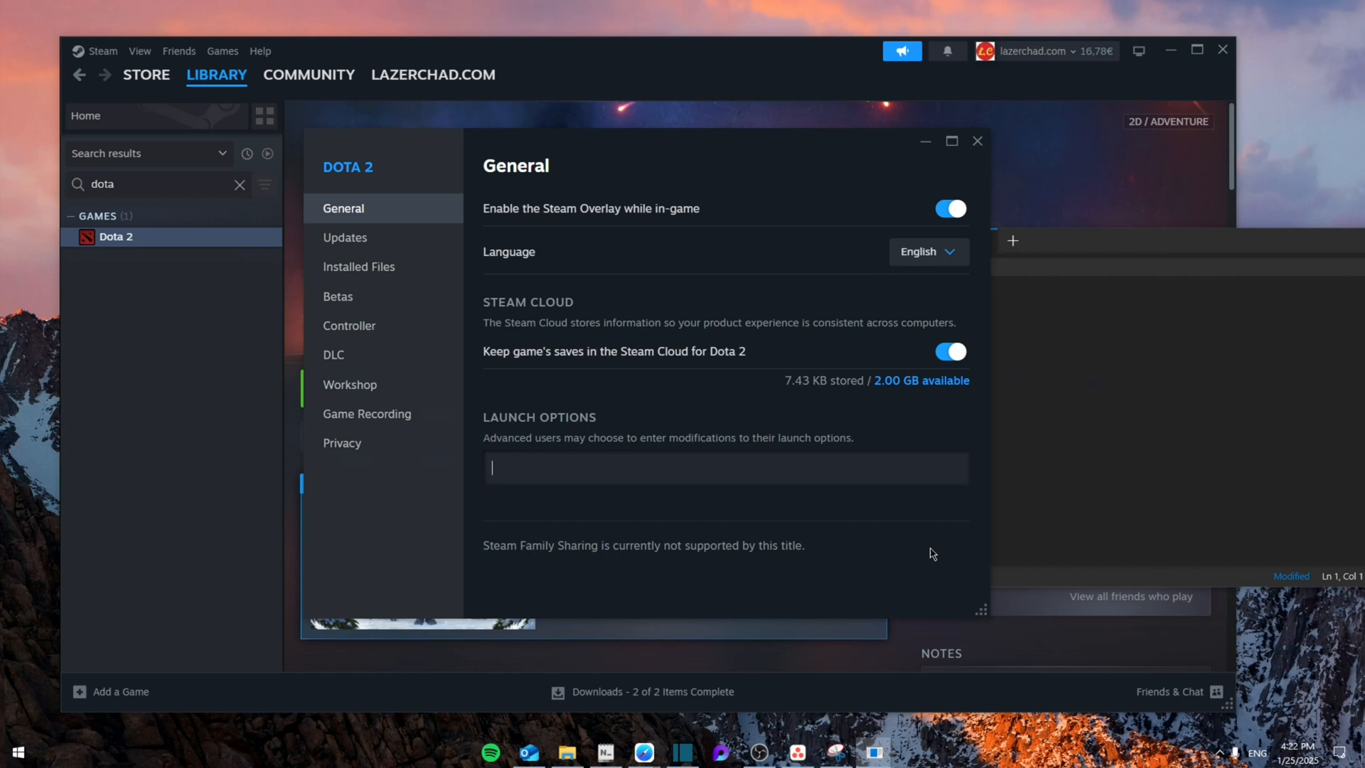
type("-high -map -nohltv")
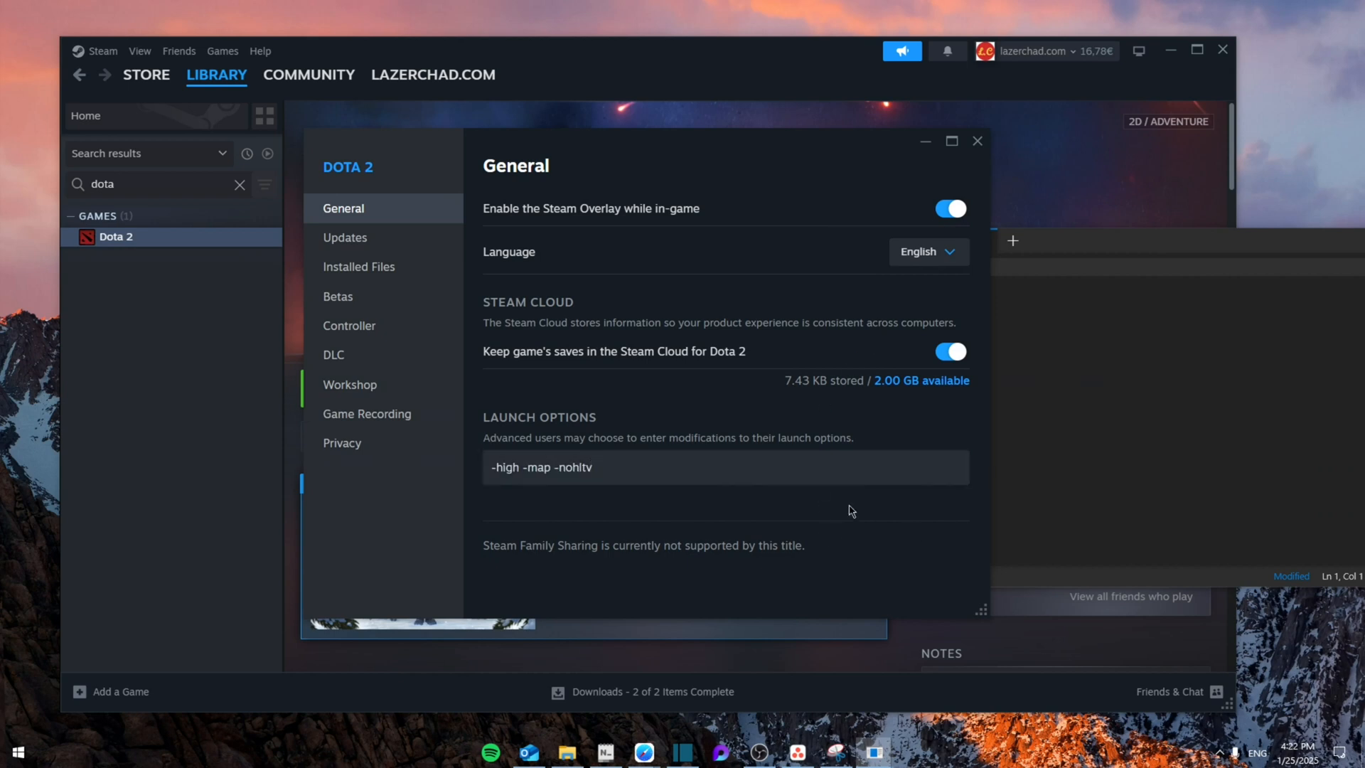
left_click(977, 140)
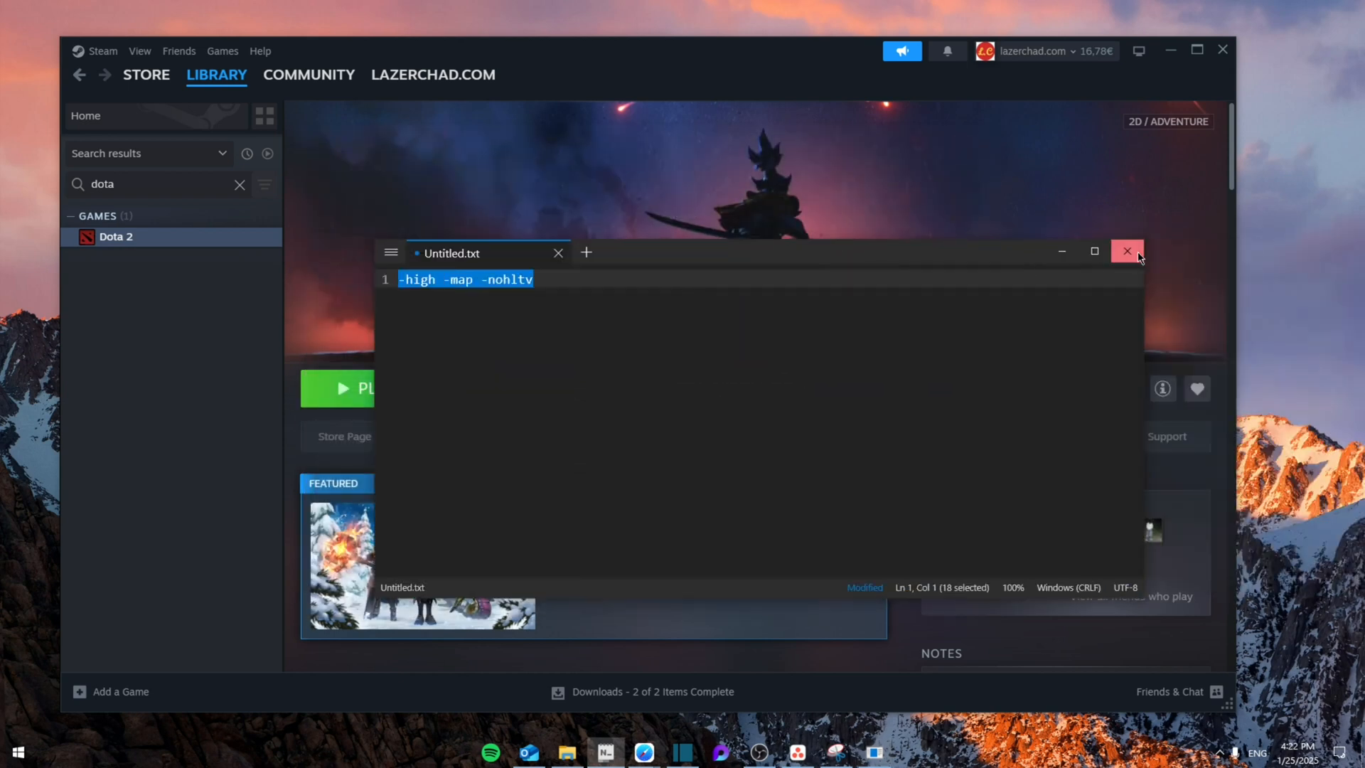
Close the launch-options note and set the next-launch rendering API to Vulkan
left_click(1126, 251)
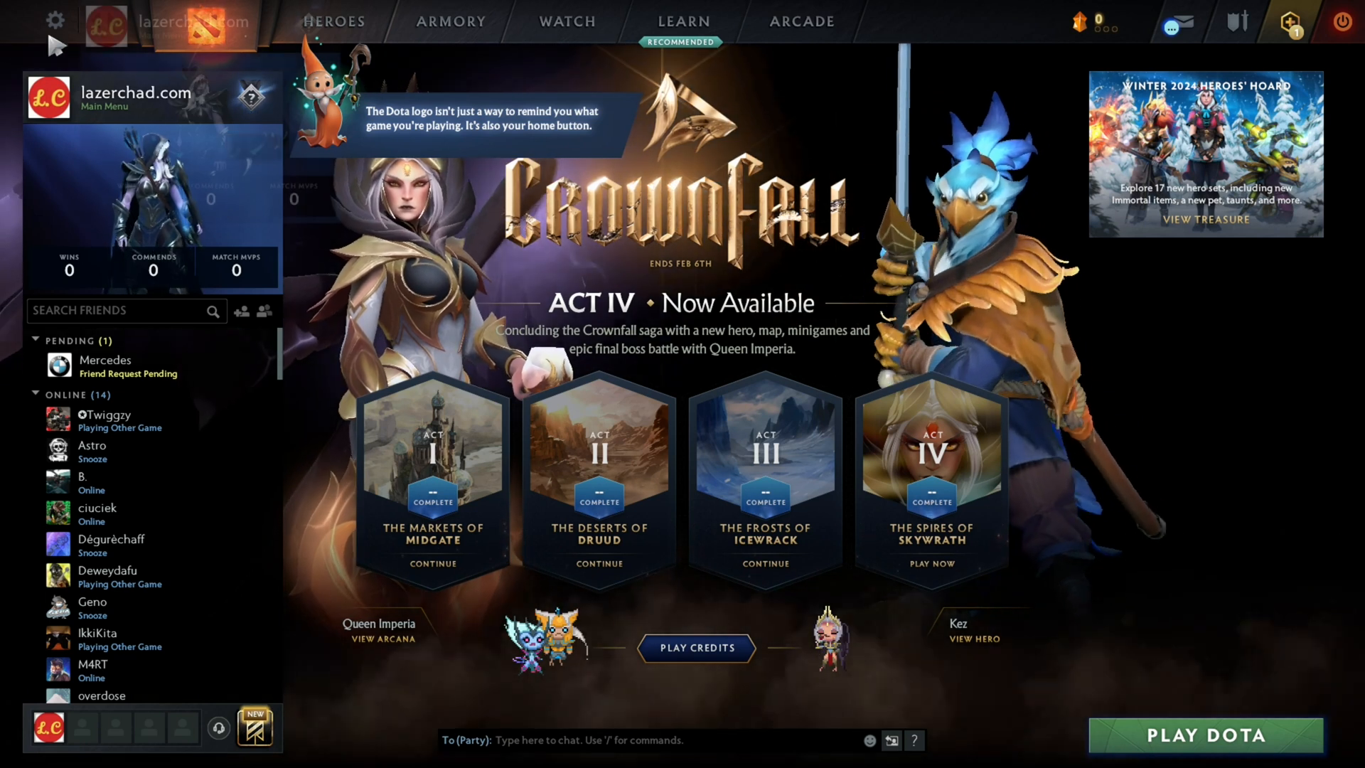
left_click(34, 22)
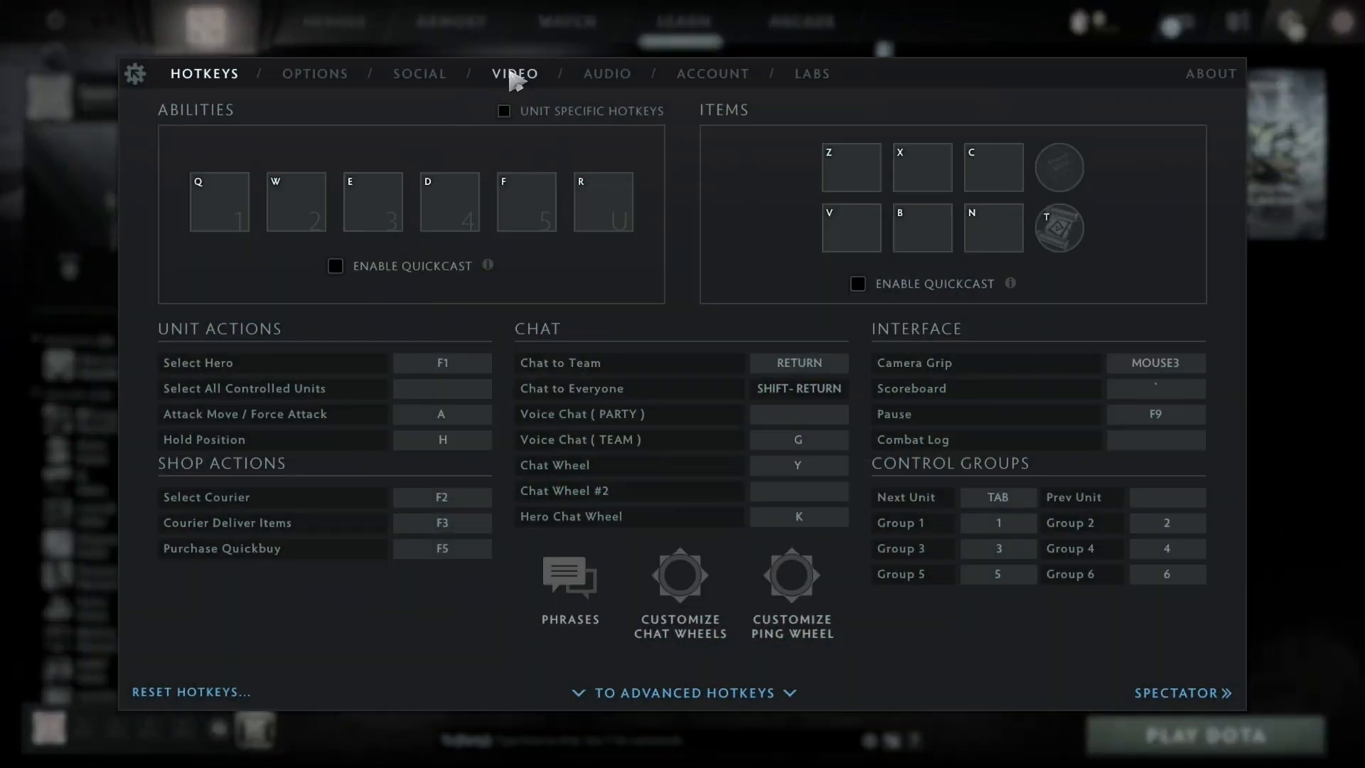
left_click(513, 74)
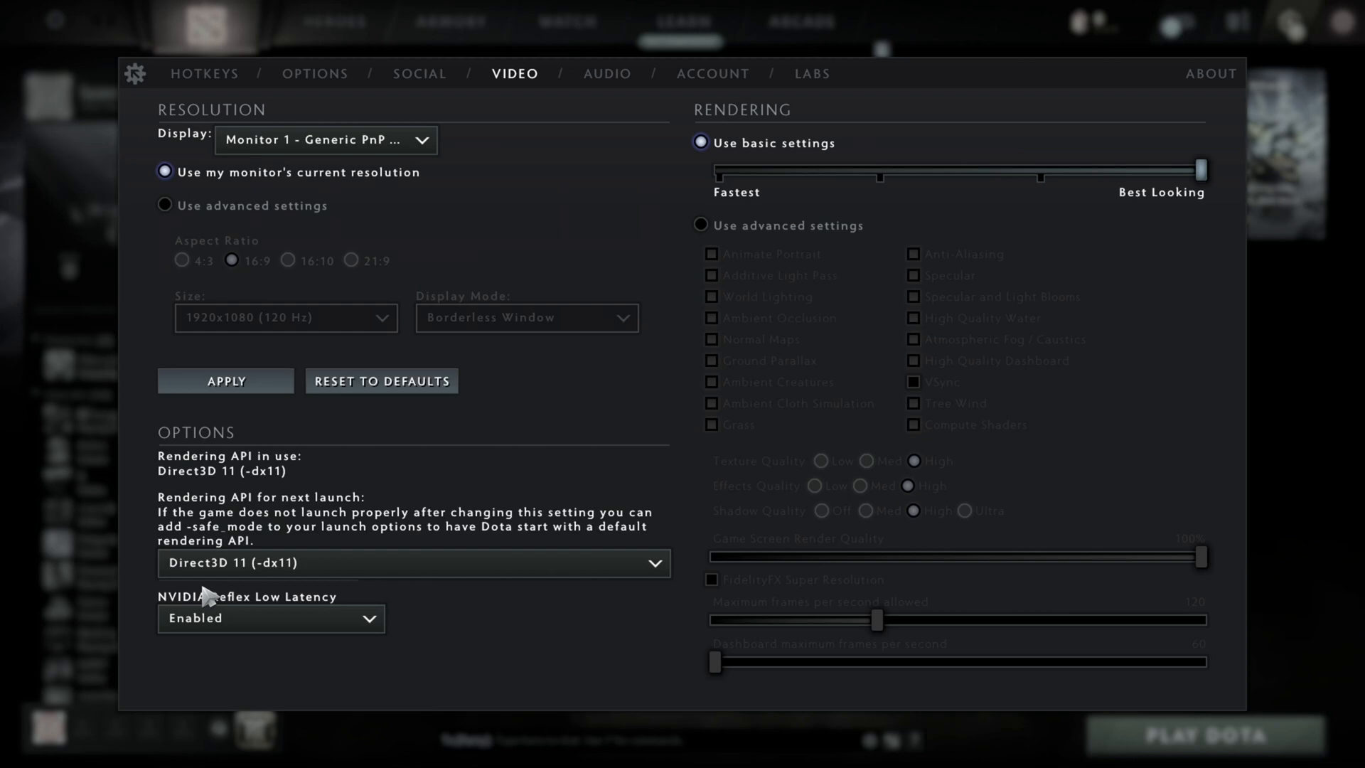
left_click(412, 562)
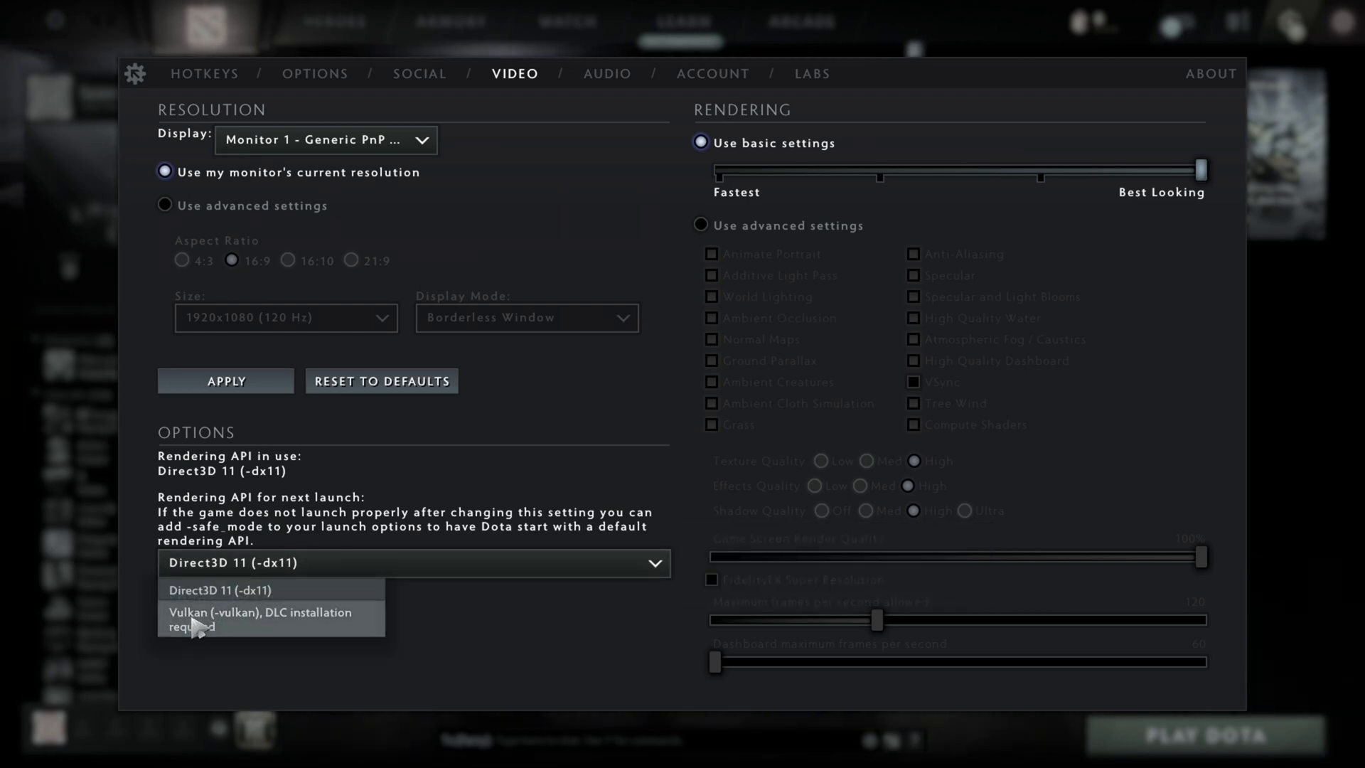
left_click(260, 617)
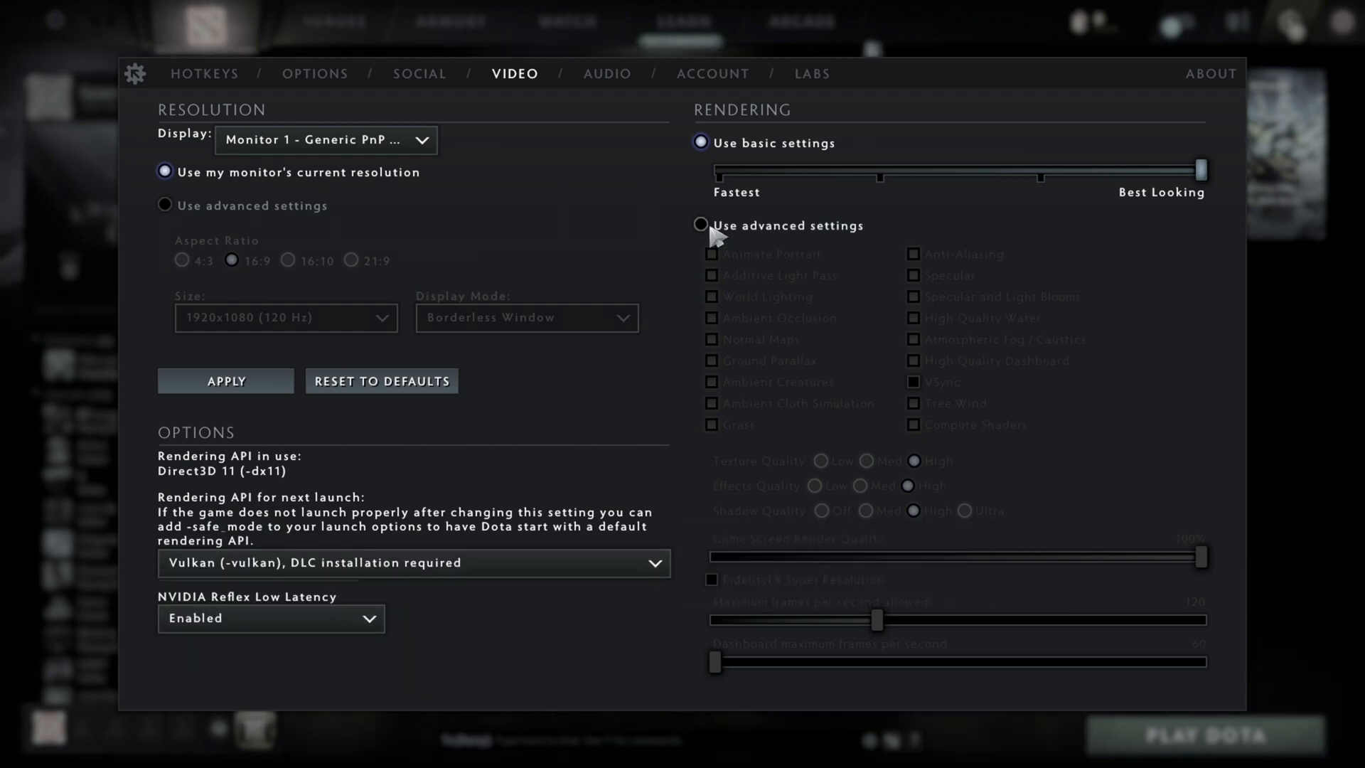
Enable advanced rendering with low effects, low textures and medium shadows
left_click(699, 225)
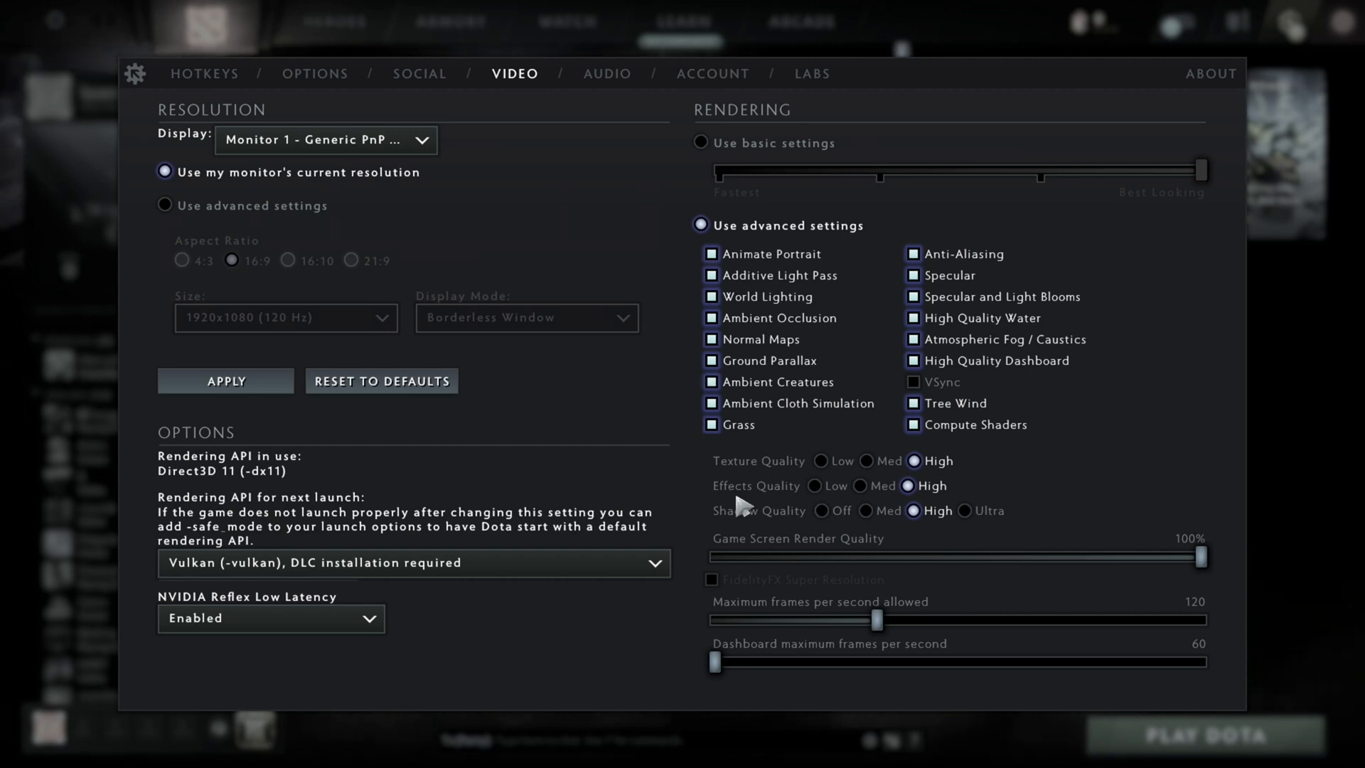
left_click(814, 485)
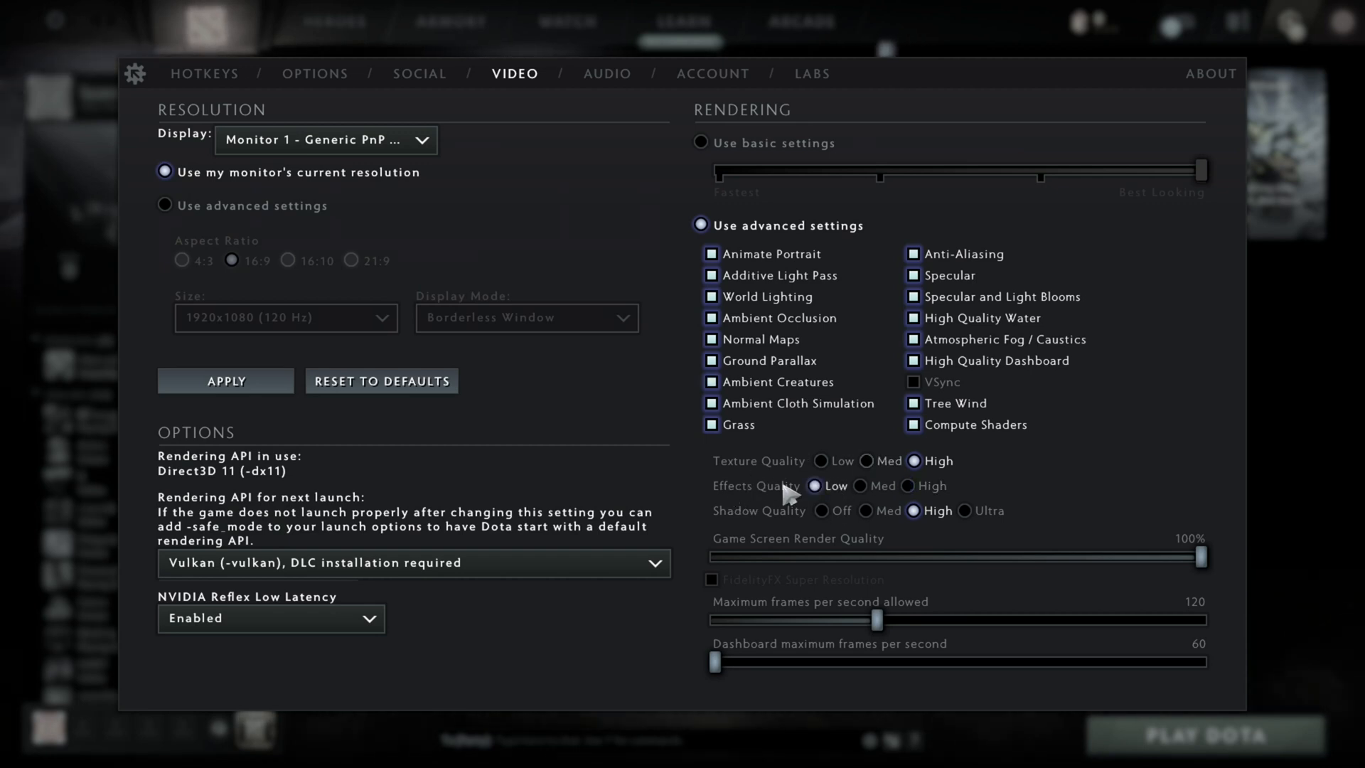
left_click(821, 461)
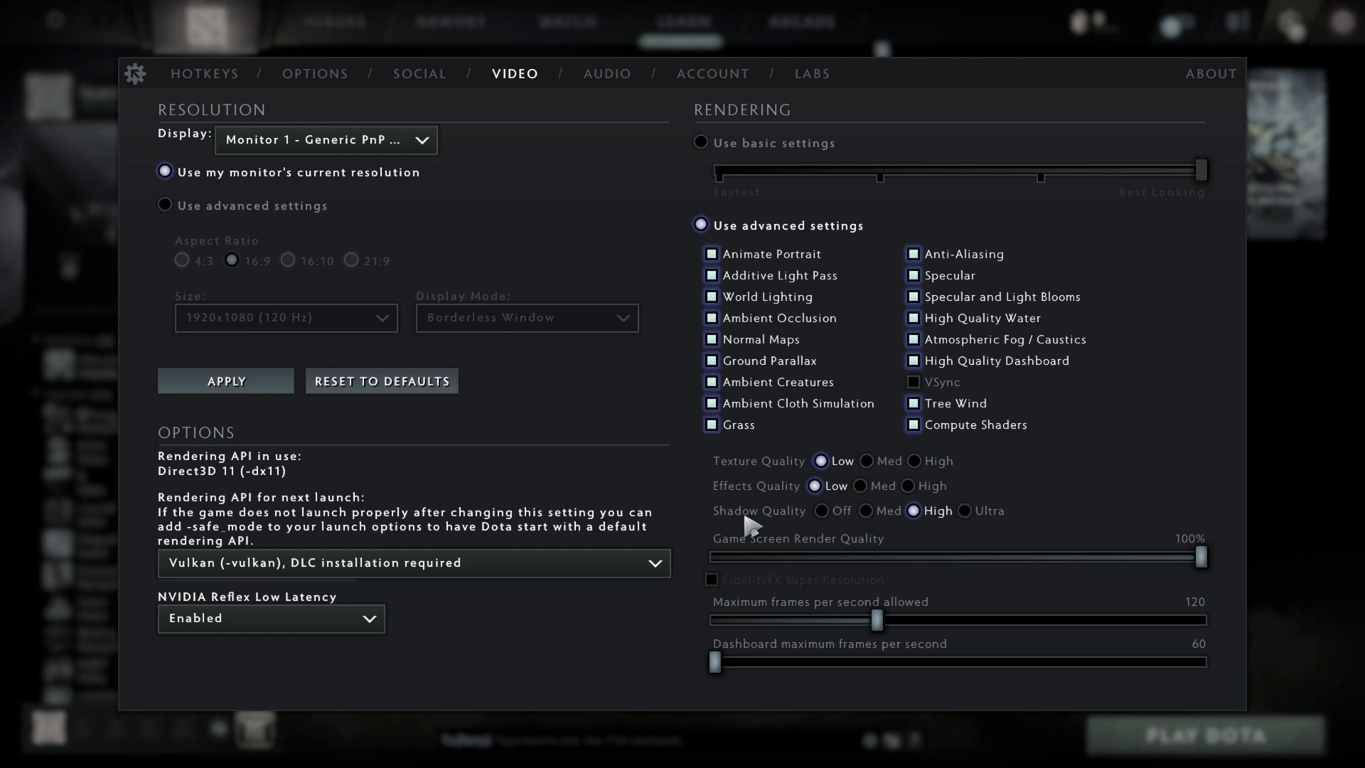
left_click(866, 511)
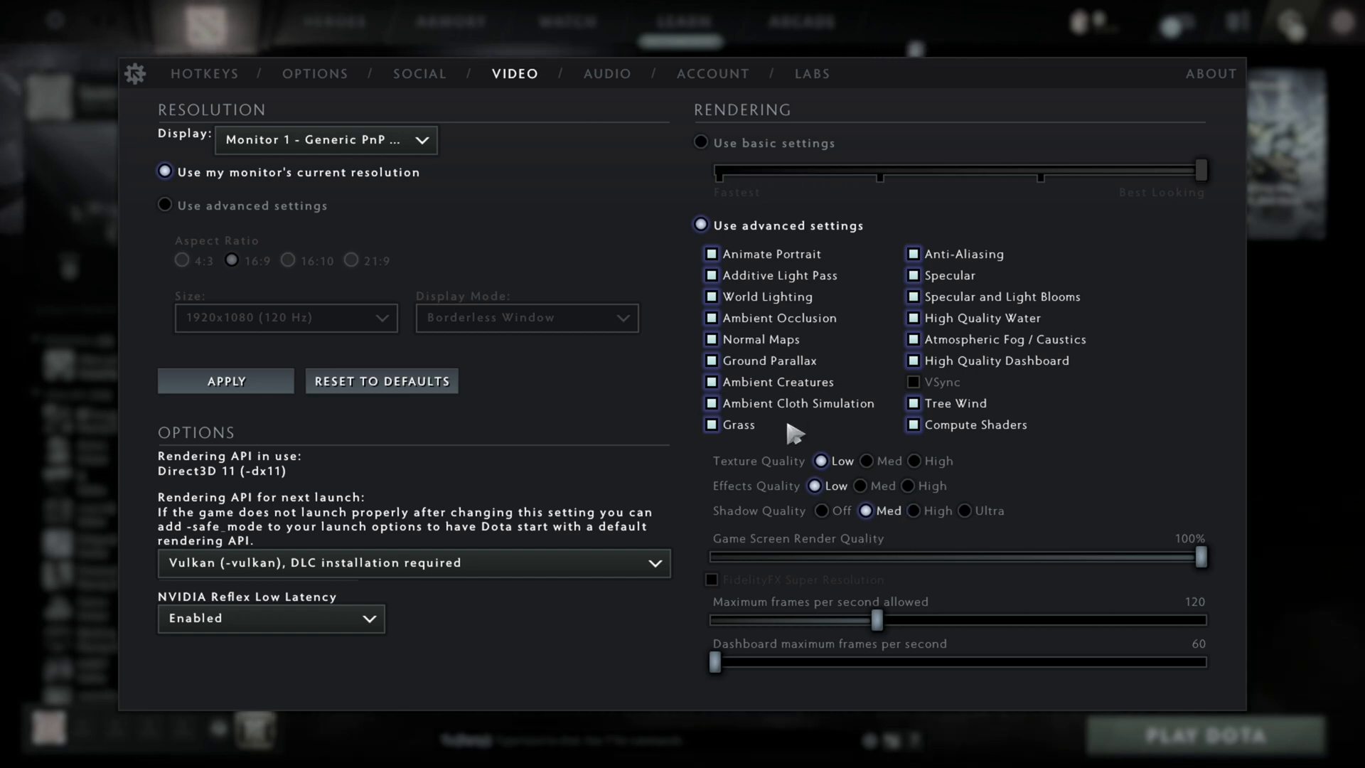
mouse_move(1114, 400)
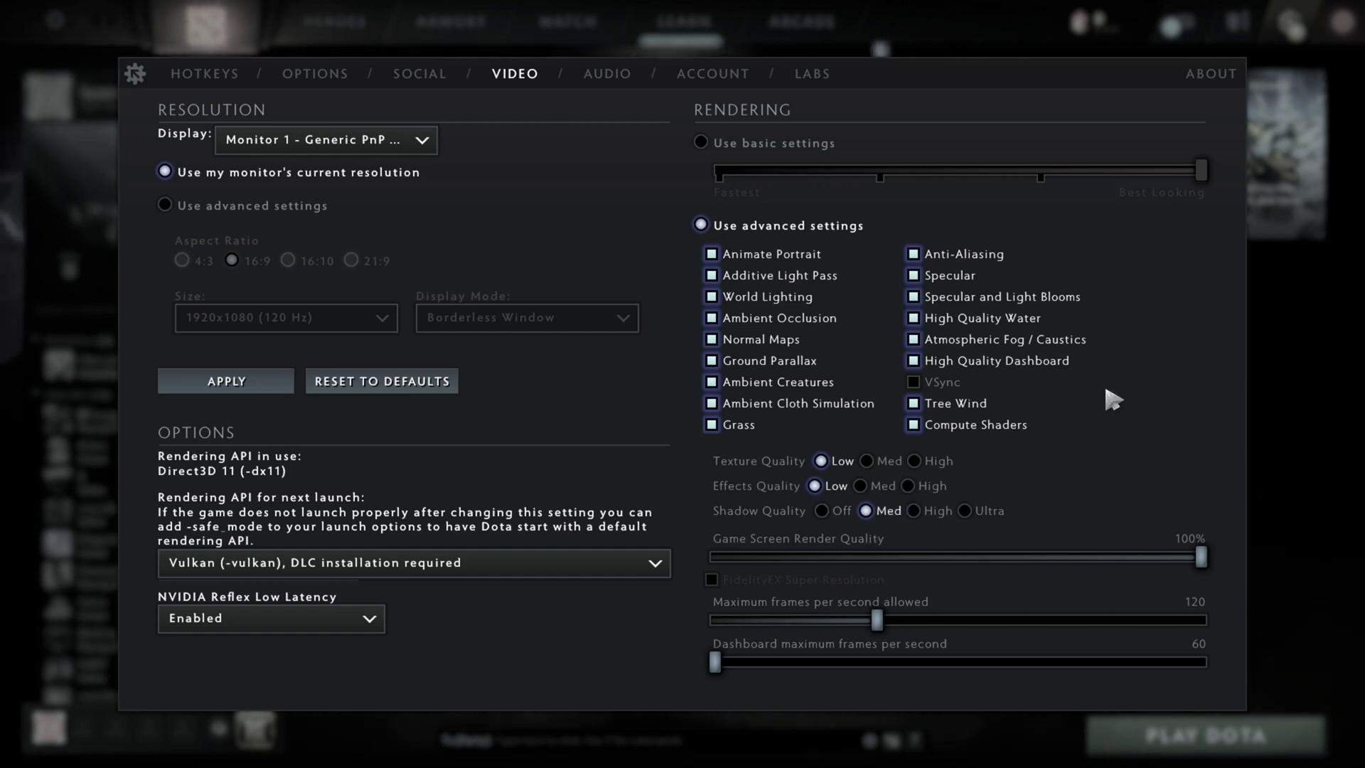
mouse_move(461, 322)
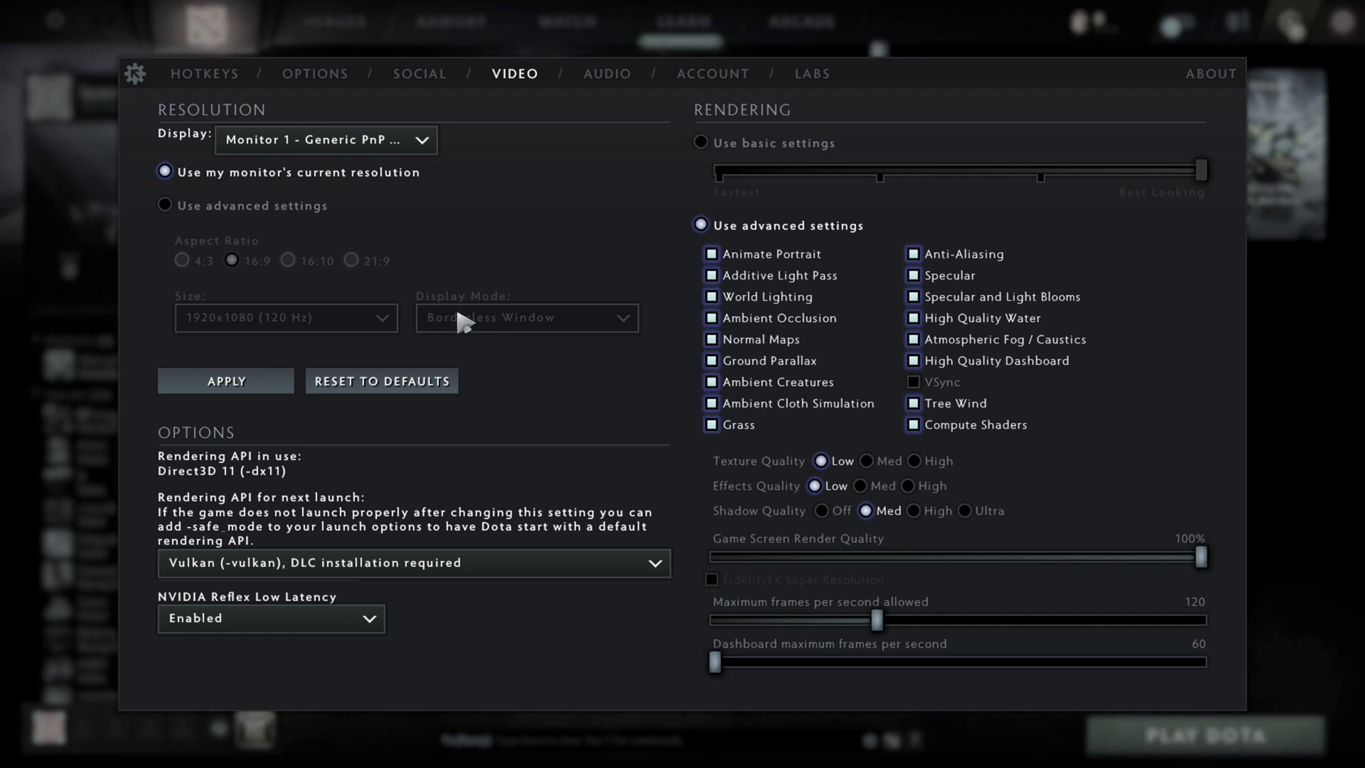
Set display mode to Exclusive Fullscreen and rendering to the Fastest basic preset
left_click(164, 205)
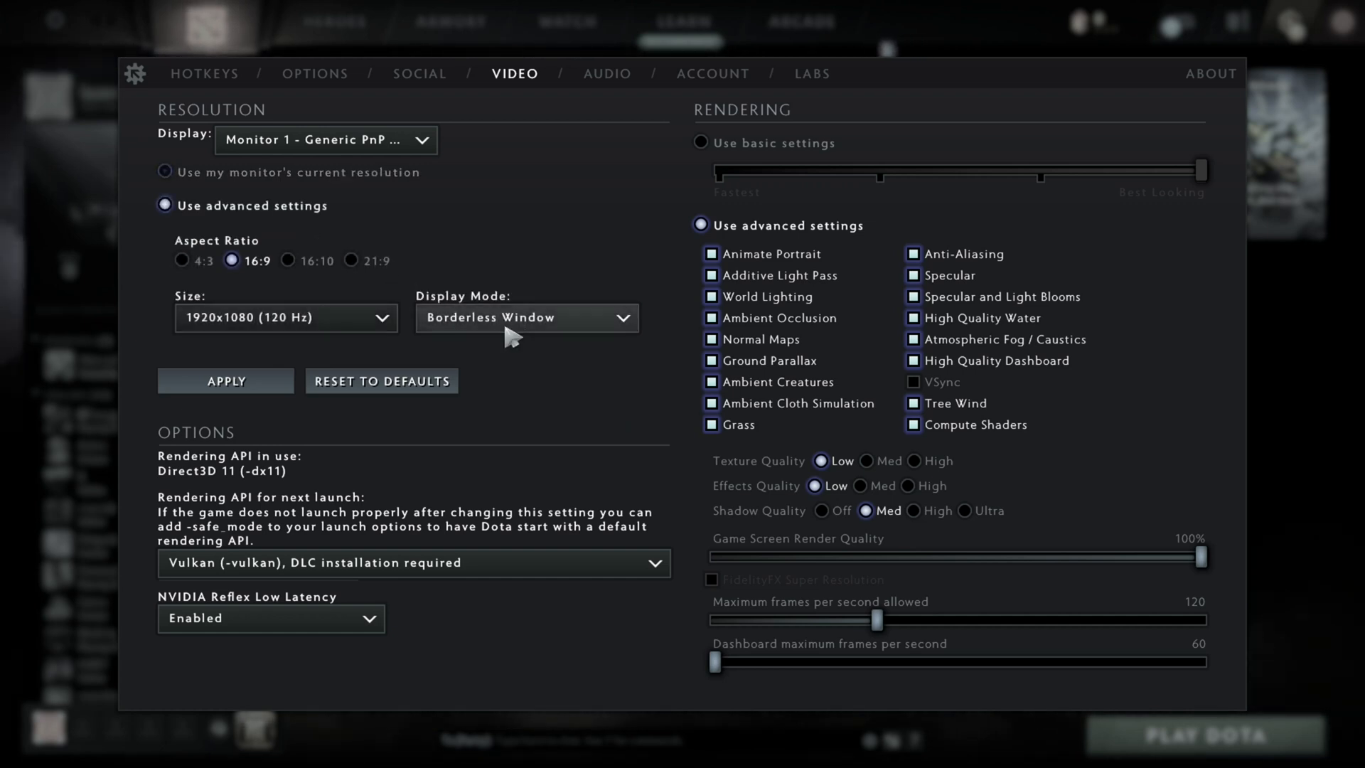
left_click(524, 317)
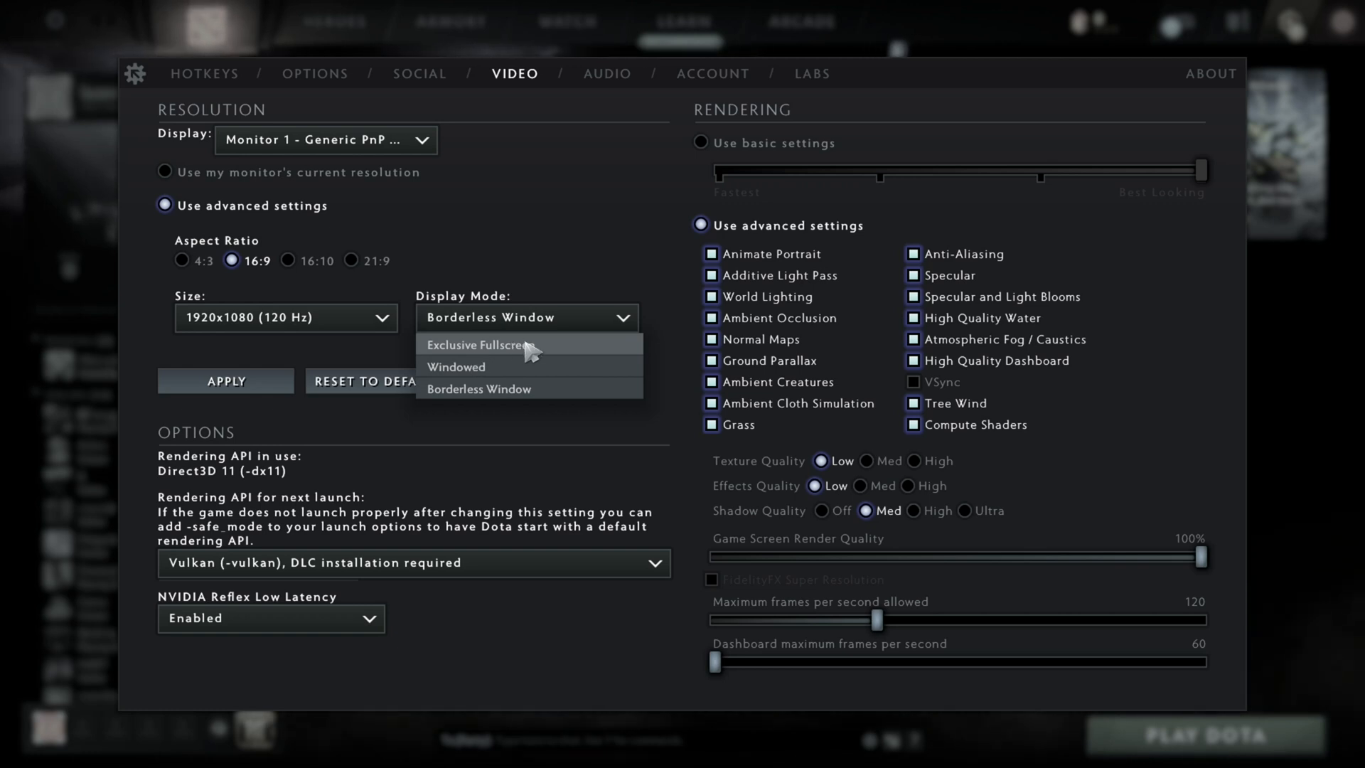
left_click(477, 345)
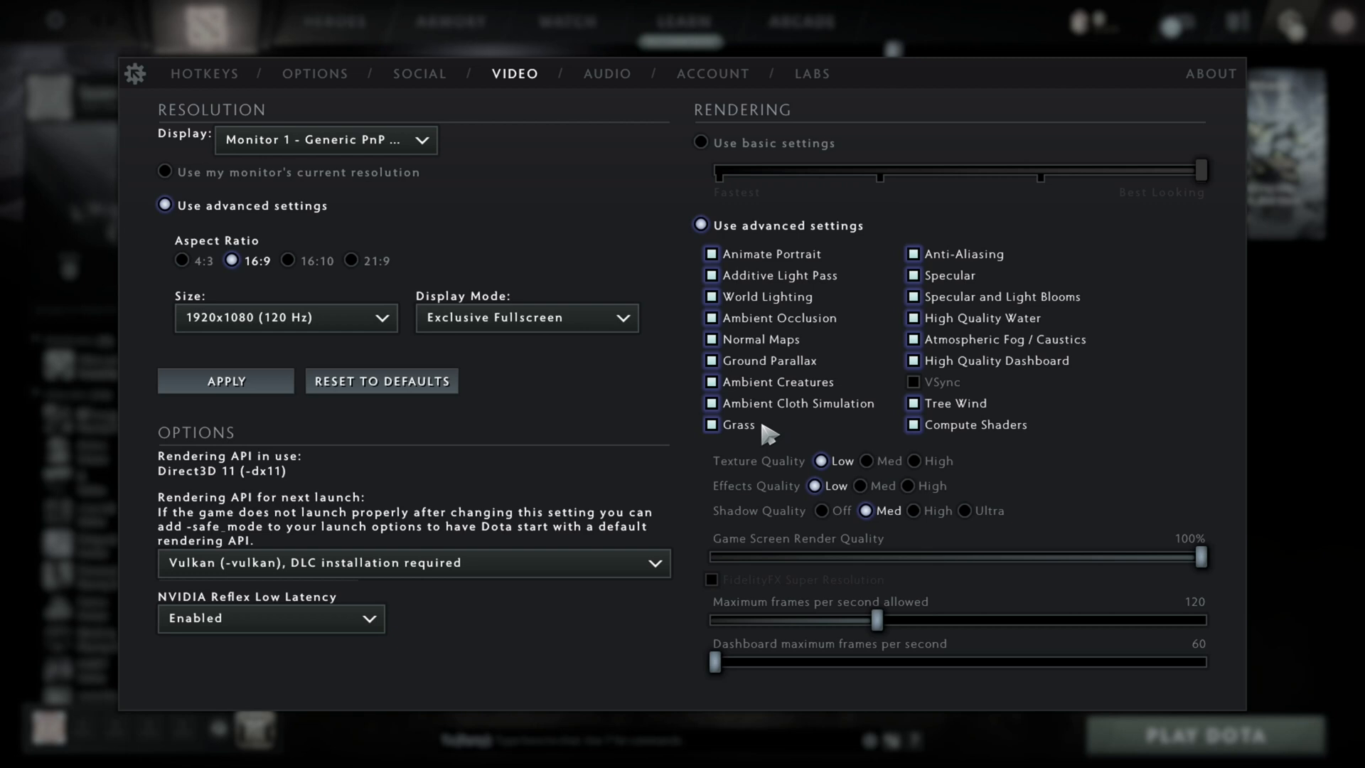
left_click(711, 297)
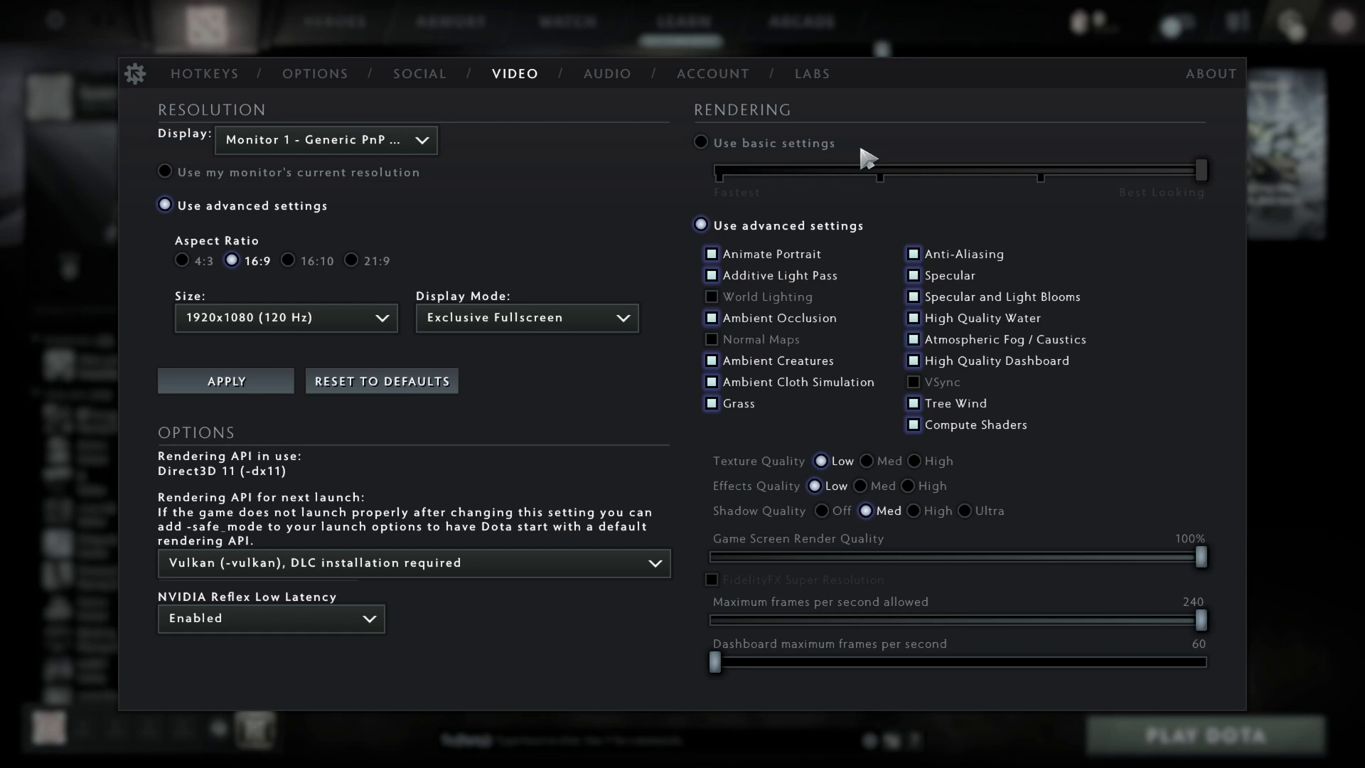
left_click(701, 143)
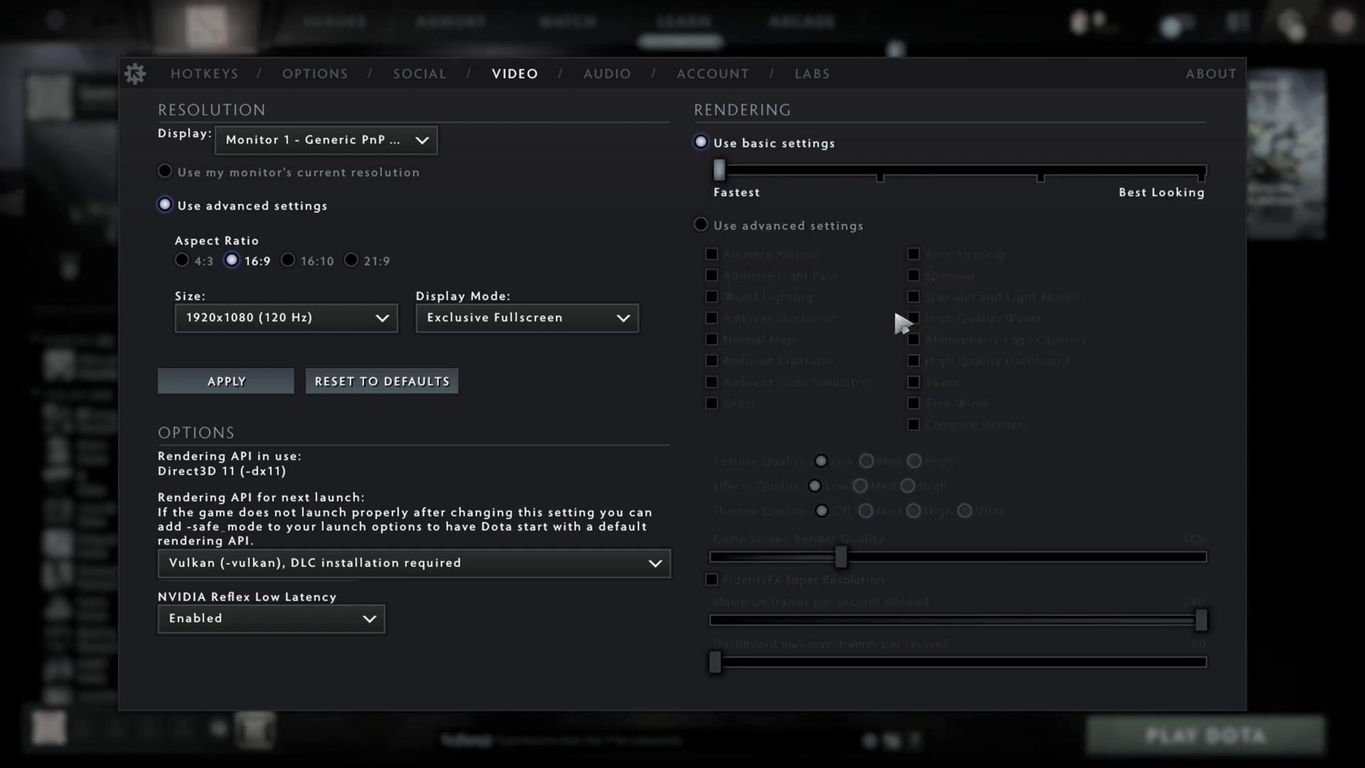
mouse_move(942, 342)
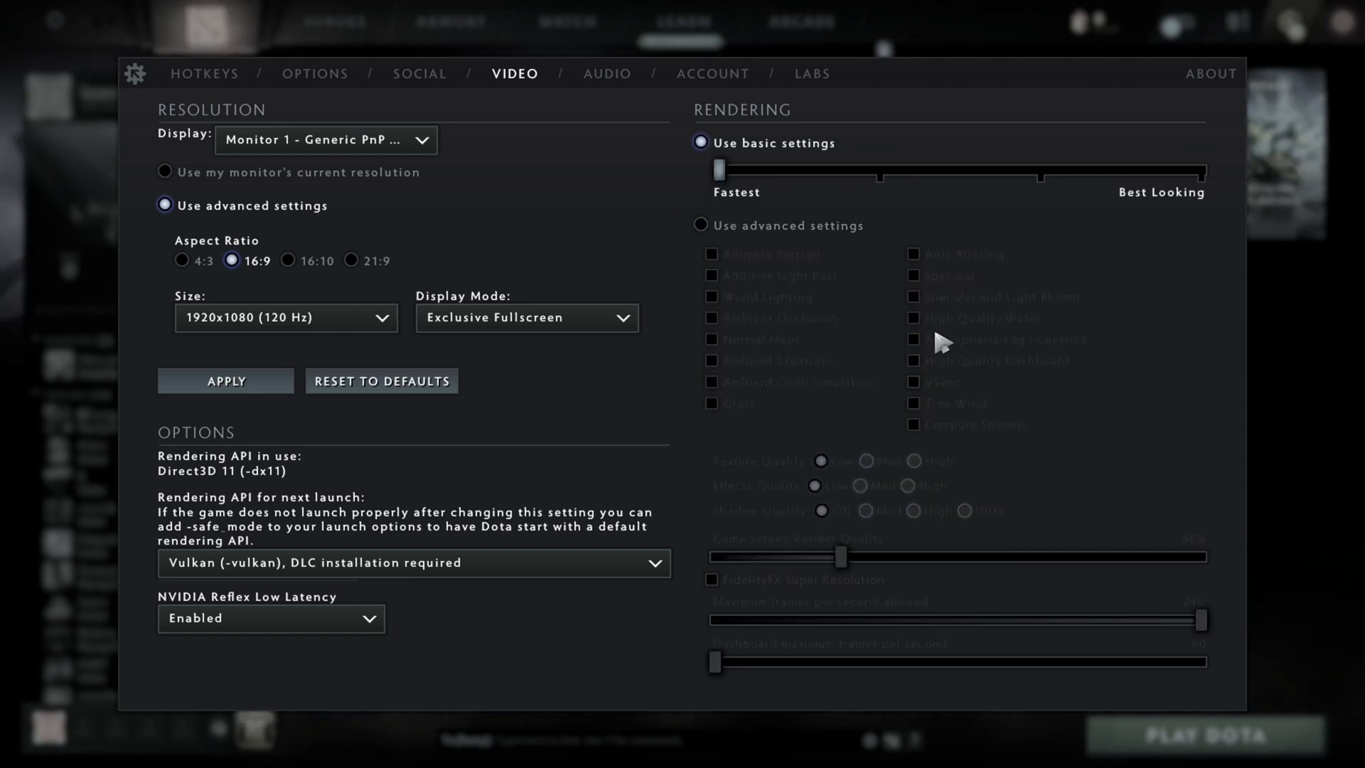